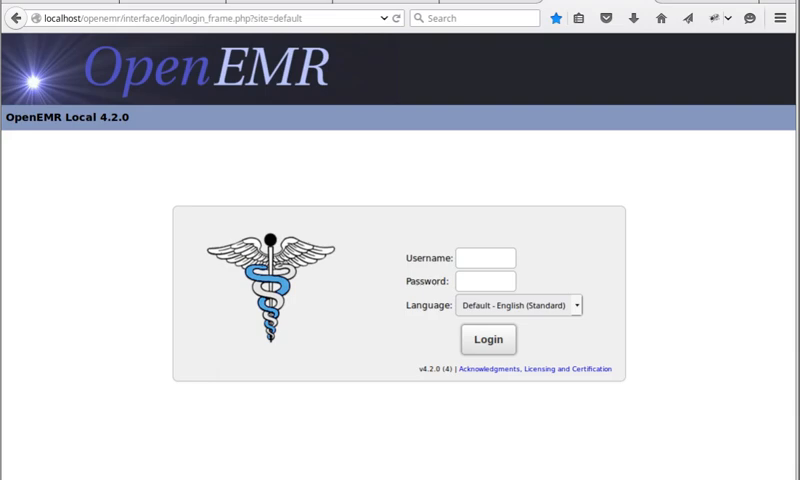
pyautogui.moveTo(730, 10)
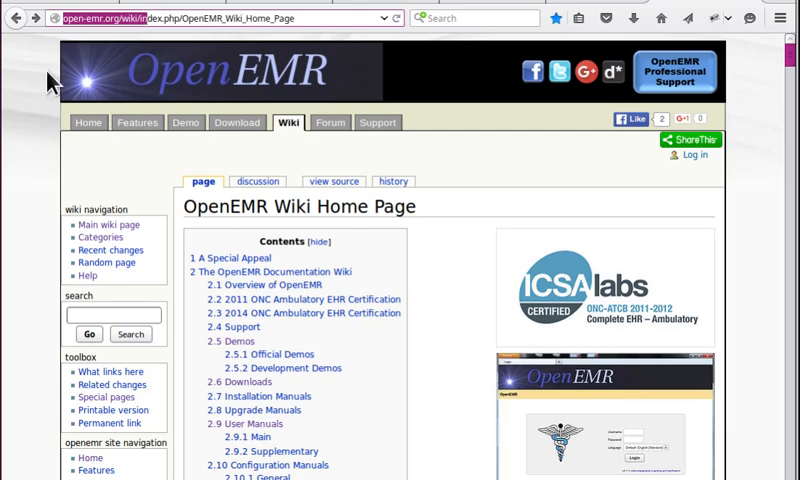
pyautogui.moveTo(362, 262)
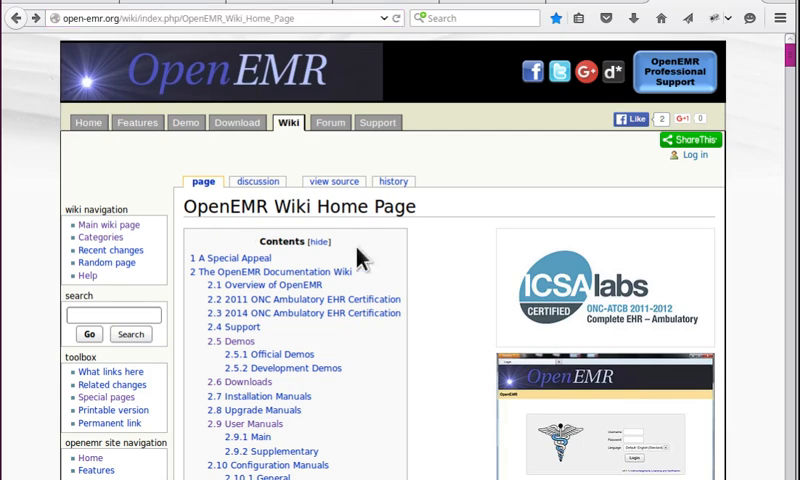
# Scroll the Wiki home page Contents box down to the User Manuals entries
pyautogui.scroll(-3)
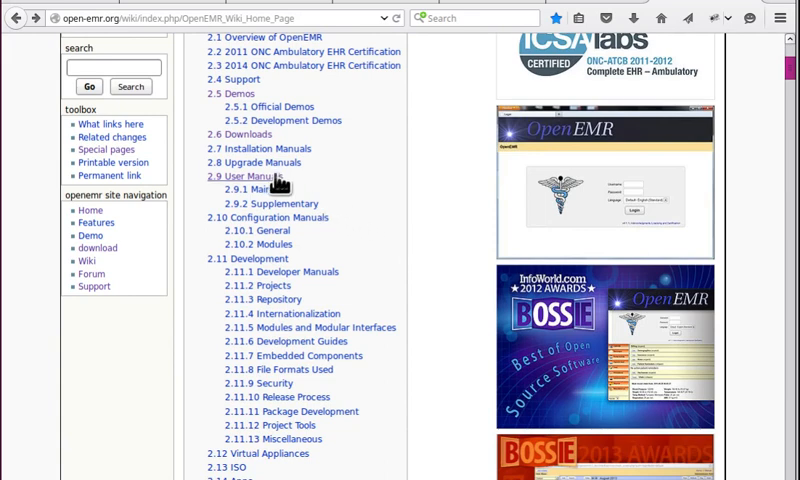
# Open the 2.9.1 Main Users Guide and scroll down to its Supplementary Topics list
pyautogui.click(246, 176)
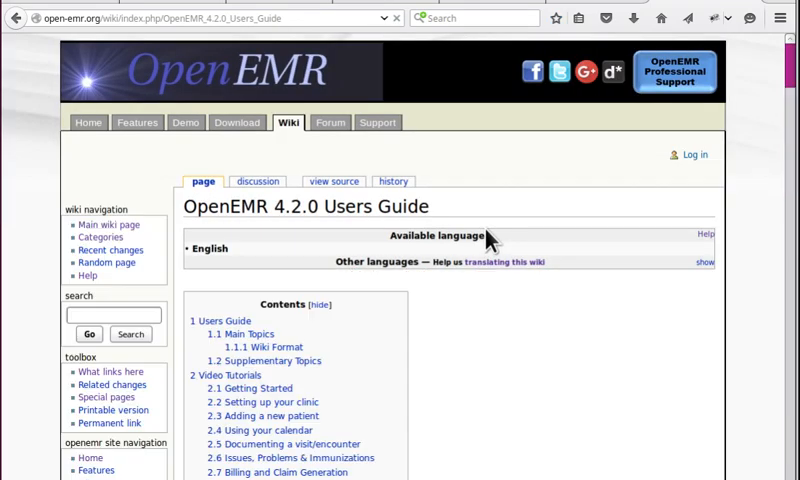
pyautogui.scroll(-3)
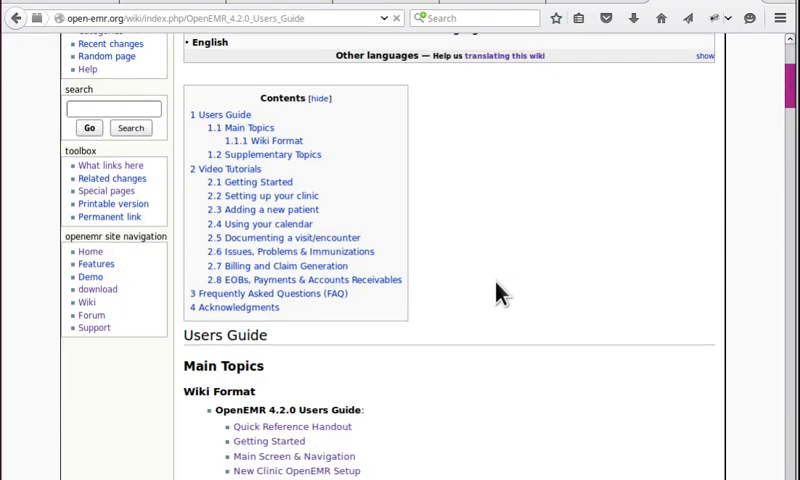
pyautogui.scroll(-3)
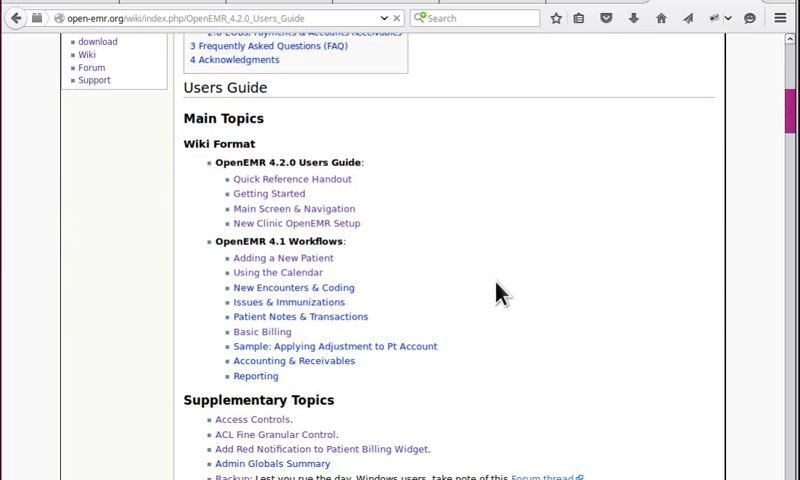
pyautogui.moveTo(420, 152)
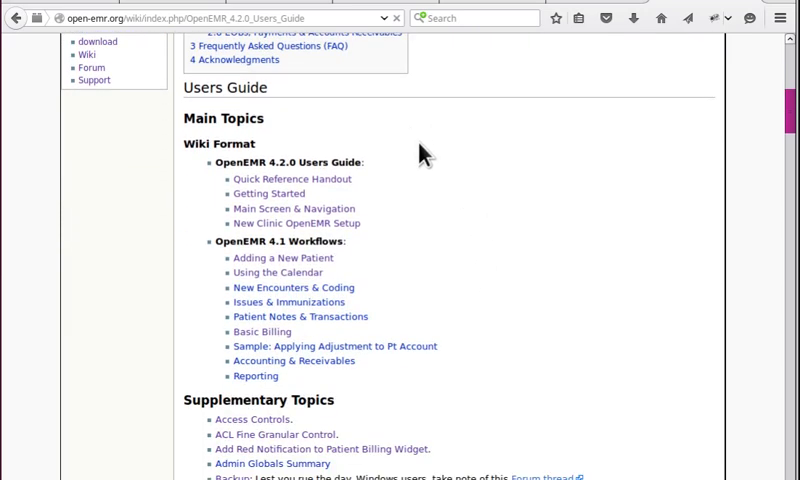
pyautogui.moveTo(408, 204)
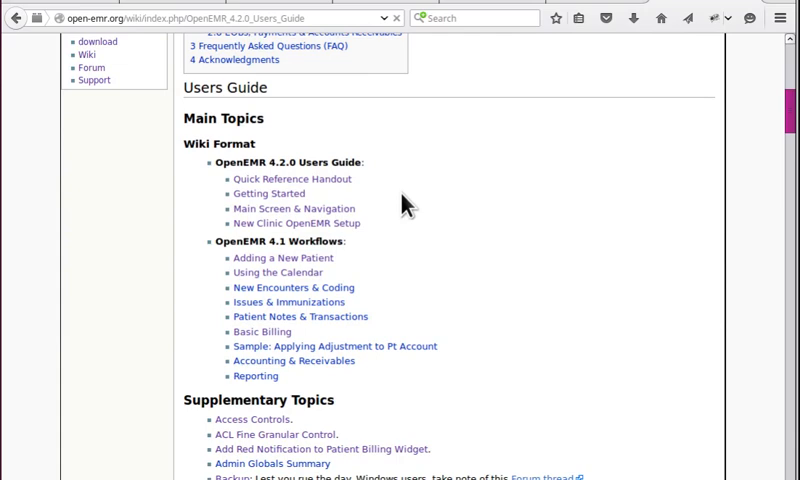
pyautogui.moveTo(462, 224)
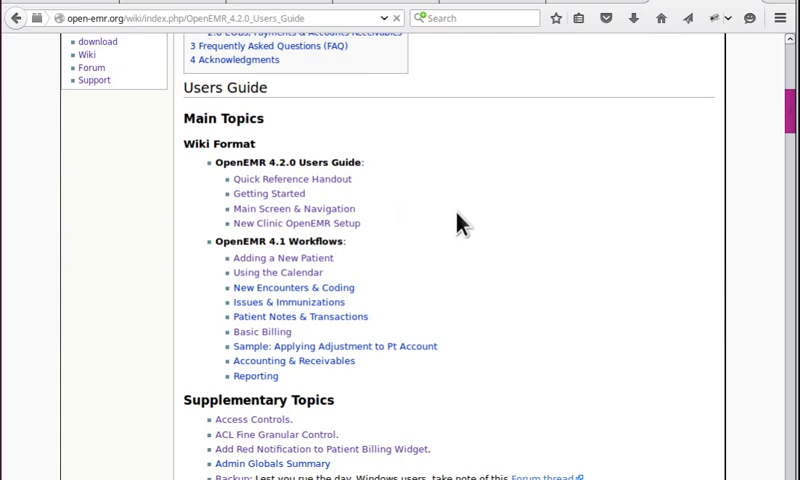
pyautogui.scroll(-3)
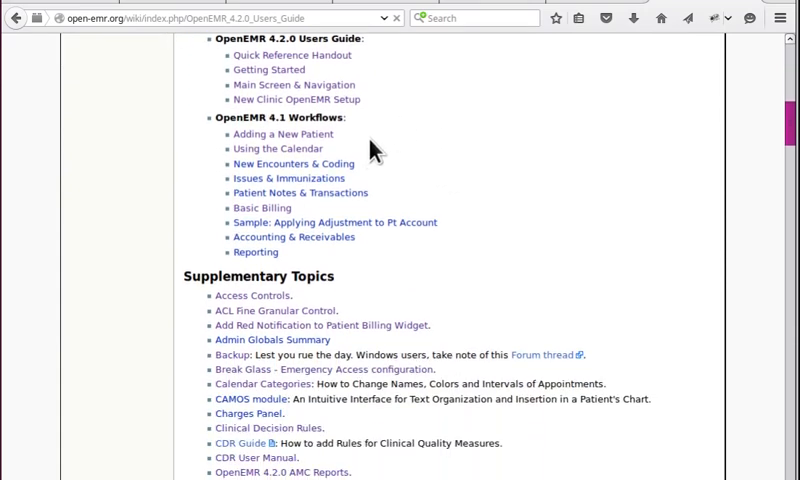
pyautogui.scroll(-3)
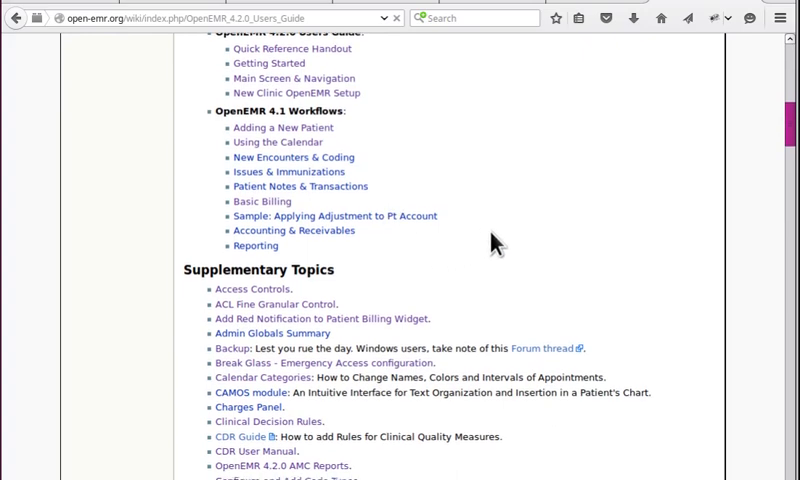
pyautogui.scroll(-3)
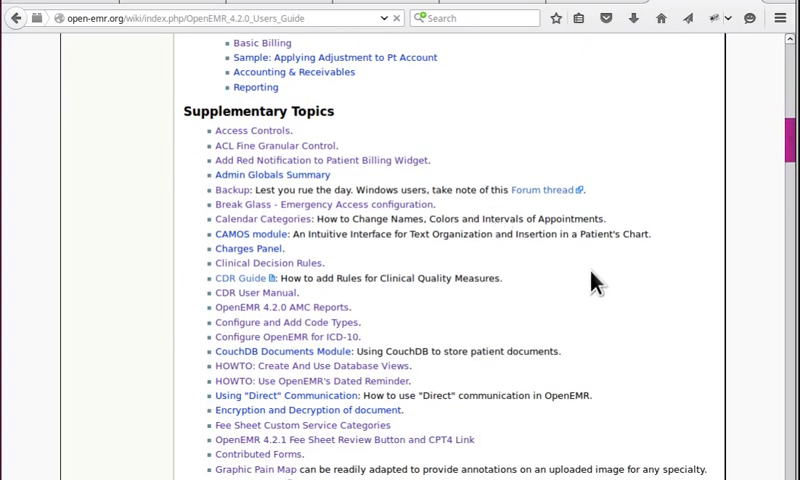
pyautogui.moveTo(588, 296)
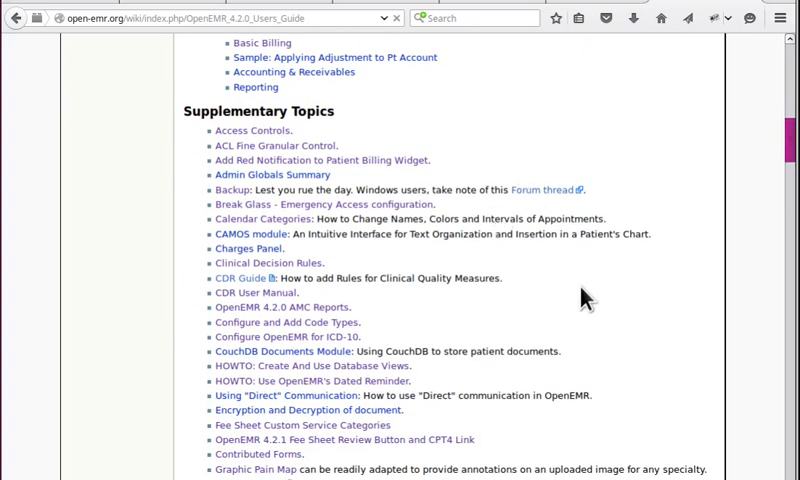
pyautogui.scroll(-3)
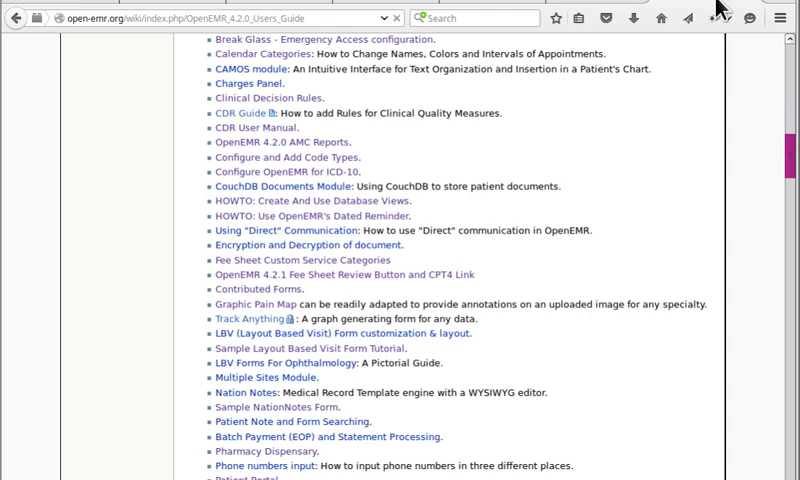
pyautogui.moveTo(720, 20)
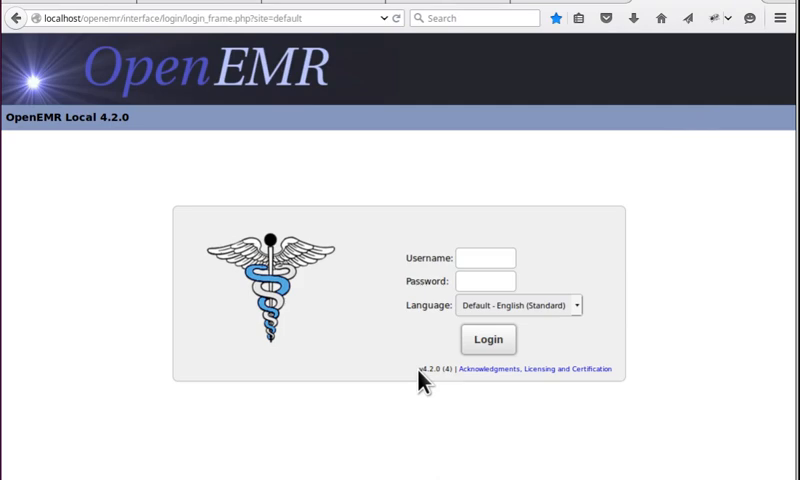
pyautogui.moveTo(360, 284)
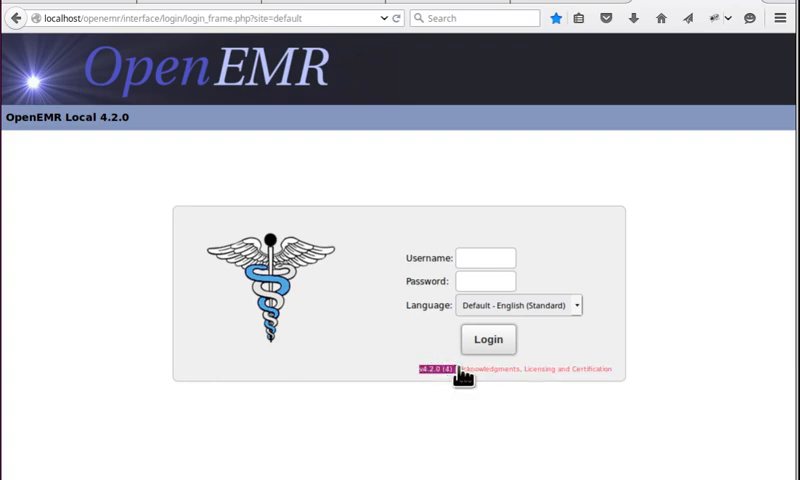
pyautogui.moveTo(300, 404)
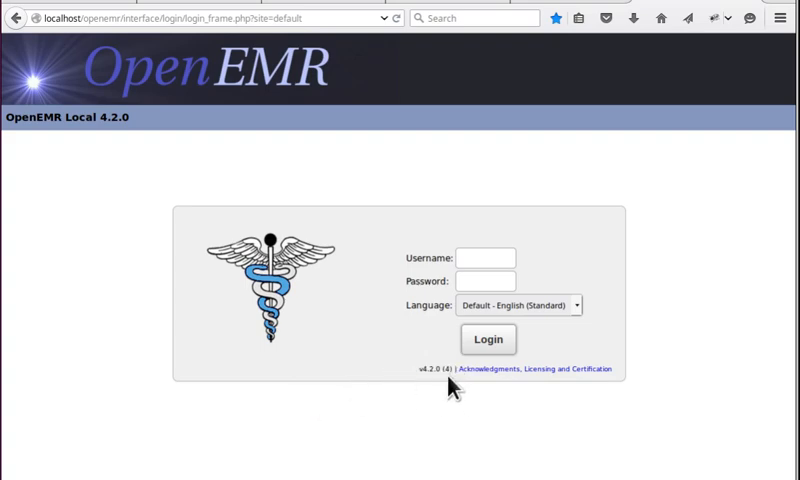
pyautogui.moveTo(304, 298)
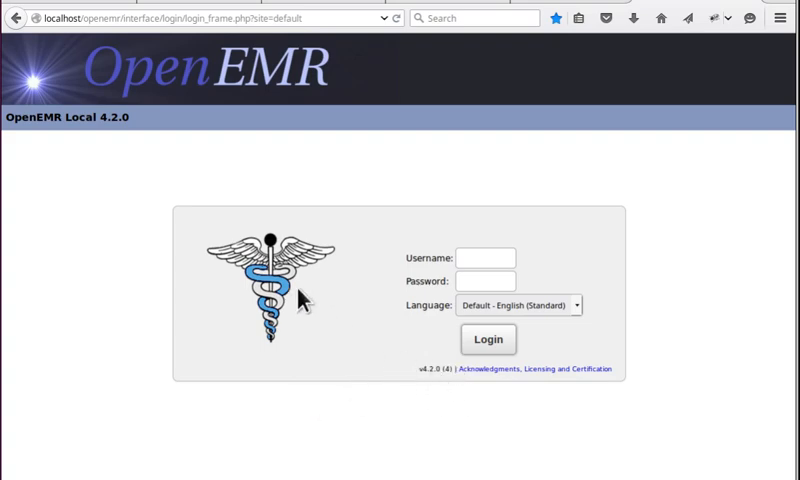
pyautogui.moveTo(350, 150)
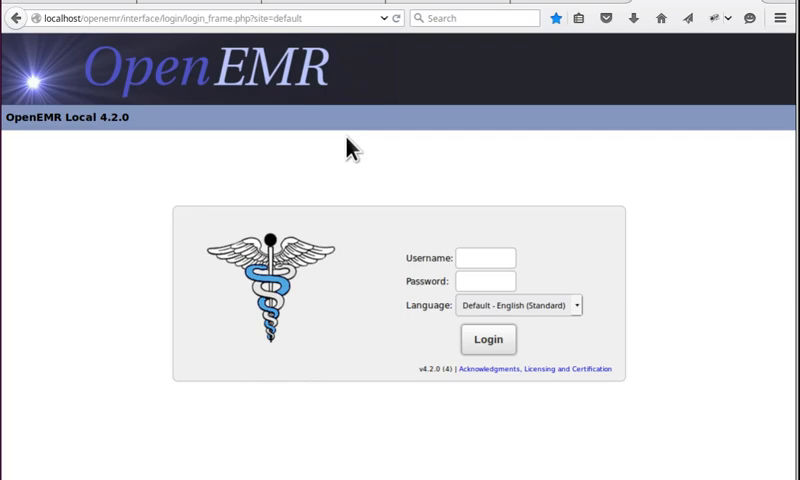
pyautogui.moveTo(358, 160)
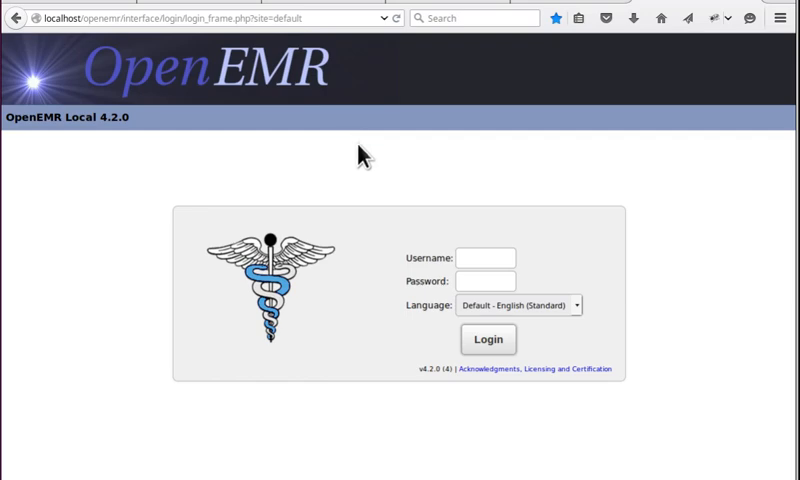
pyautogui.moveTo(376, 160)
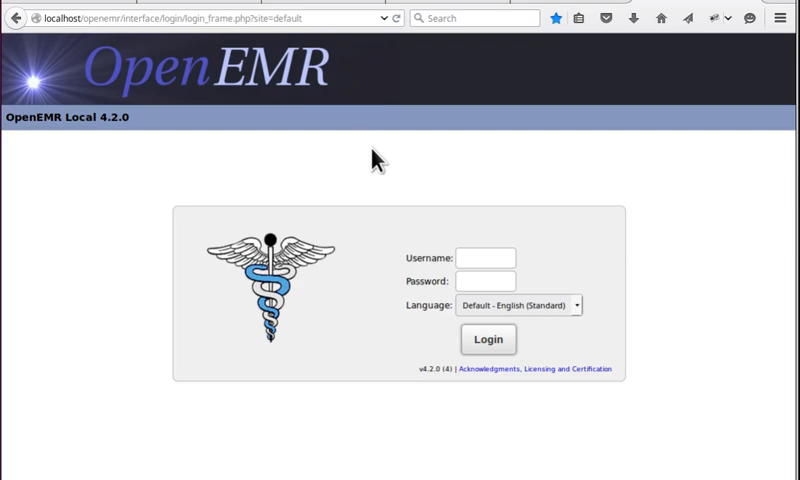
# Sign in to OpenEMR as the administrator with username 'a'
pyautogui.click(484, 258)
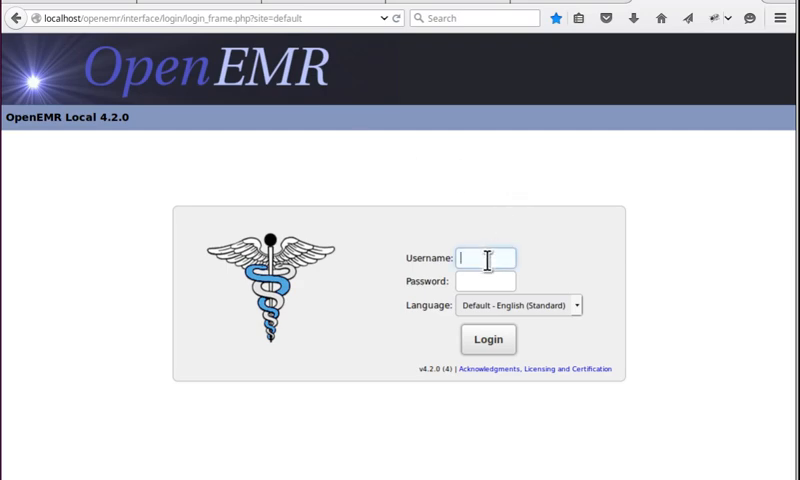
pyautogui.write('admin')
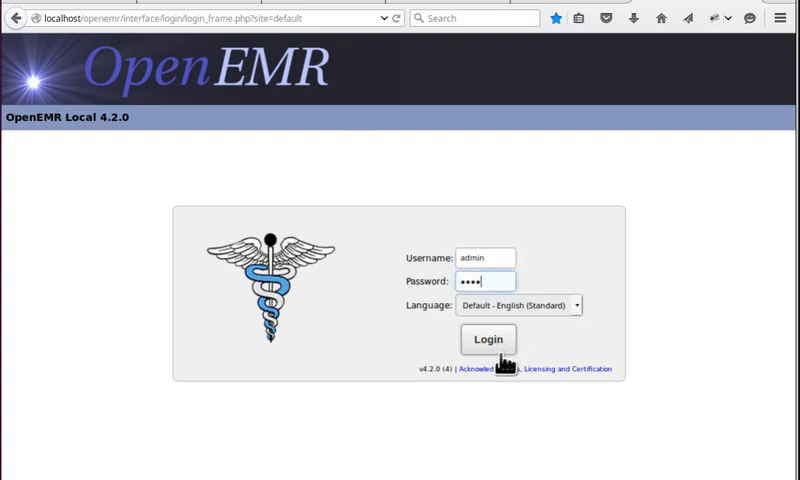
pyautogui.click(488, 340)
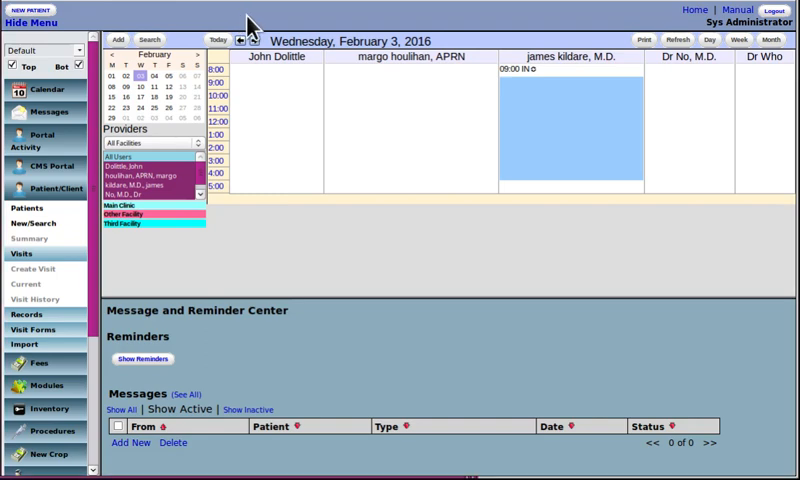
pyautogui.moveTo(576, 32)
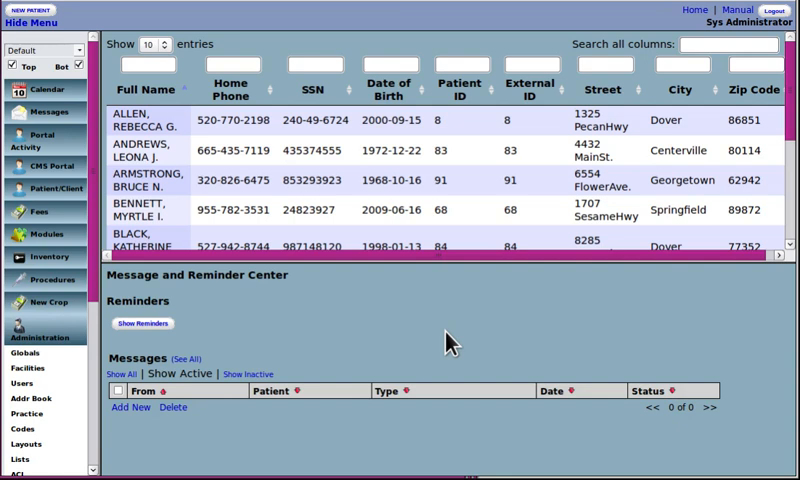
pyautogui.moveTo(452, 348)
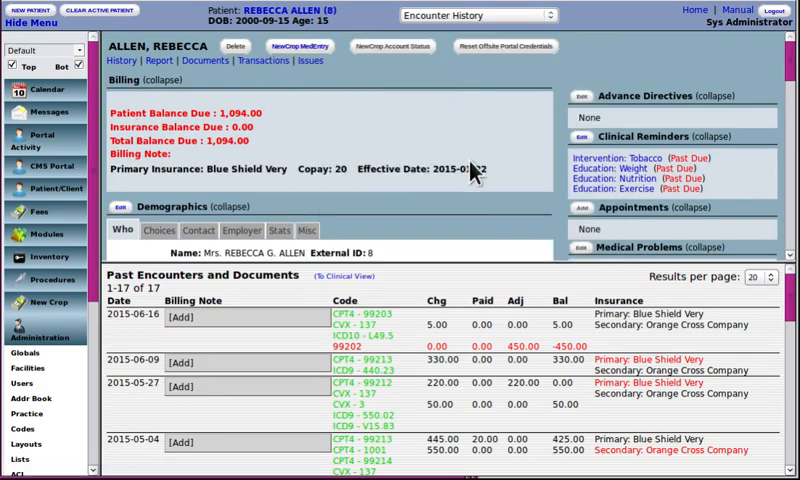
pyautogui.moveTo(500, 268)
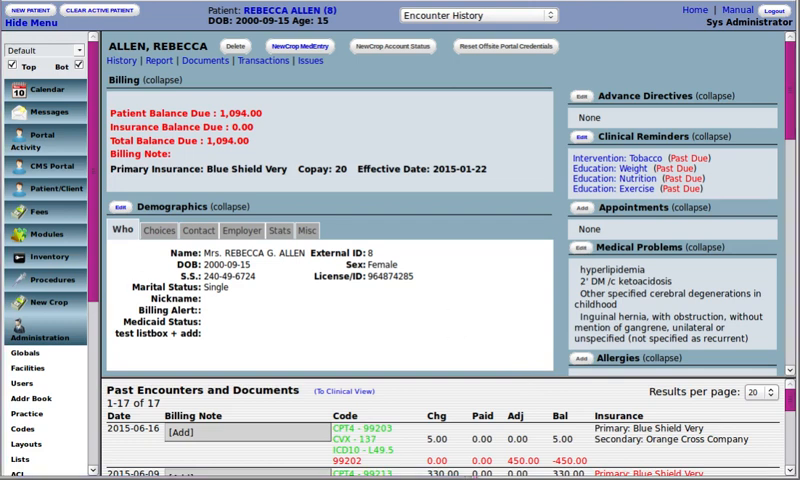
pyautogui.moveTo(644, 60)
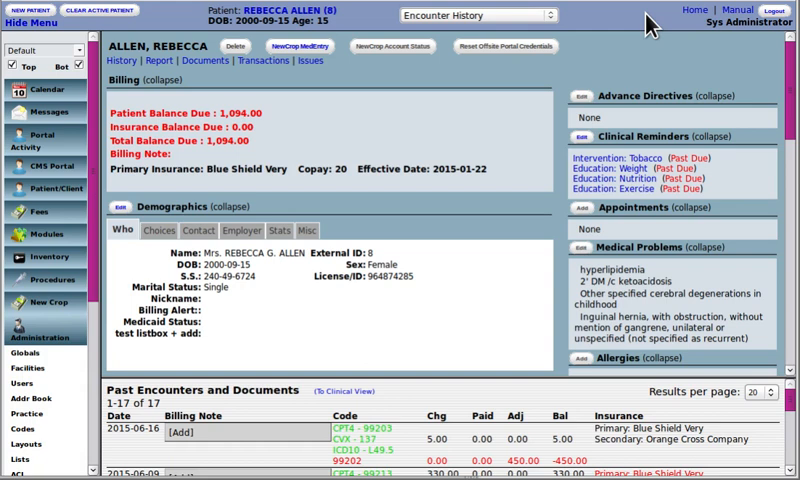
pyautogui.moveTo(644, 24)
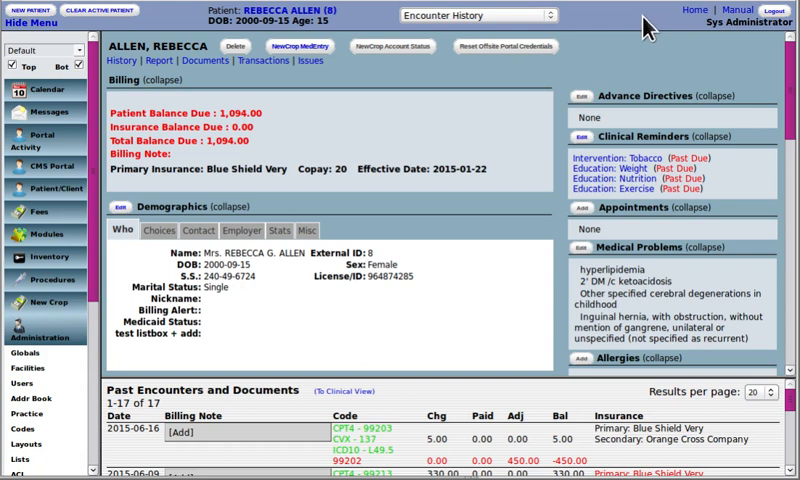
pyautogui.moveTo(712, 26)
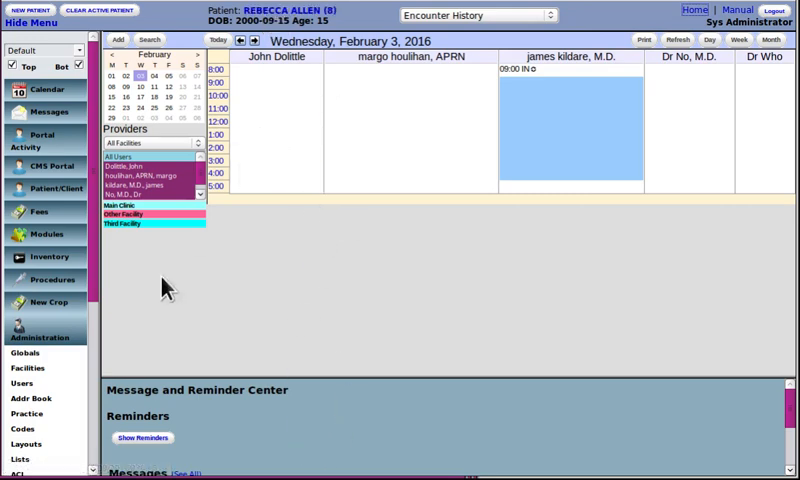
pyautogui.moveTo(610, 24)
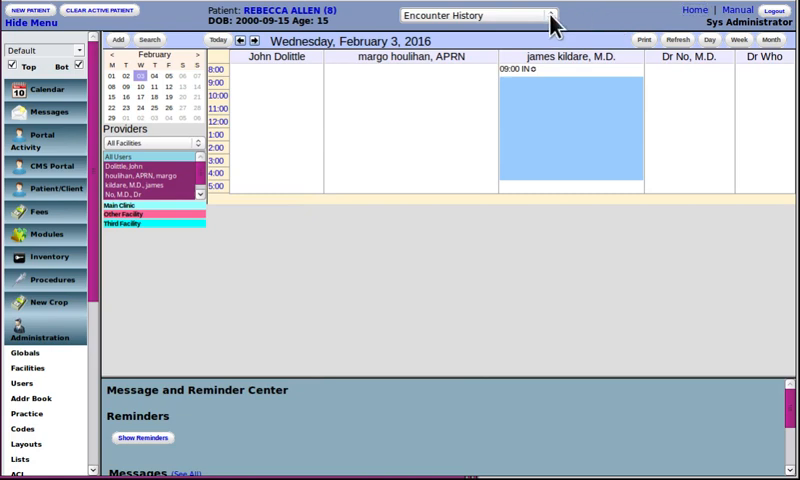
# Show and then dismiss the Encounter History view choices in the header
pyautogui.click(476, 16)
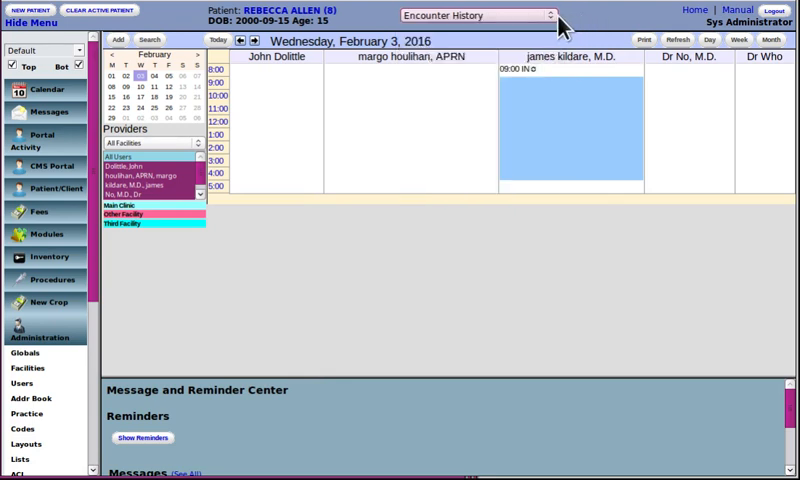
pyautogui.click(474, 16)
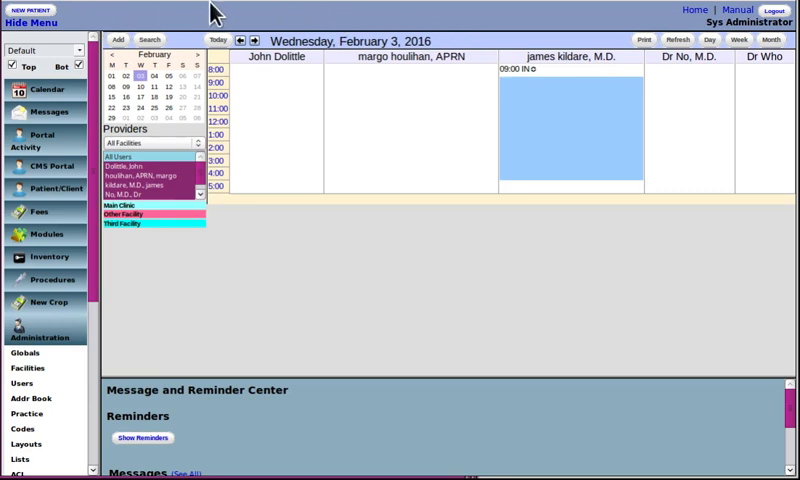
pyautogui.moveTo(212, 30)
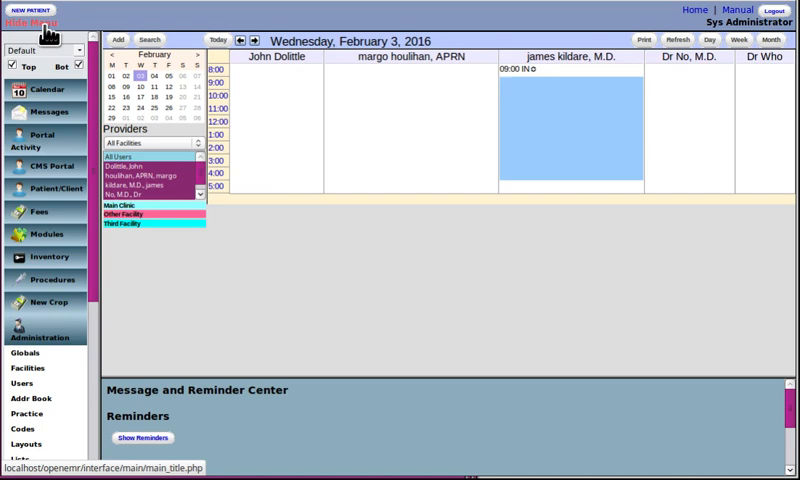
pyautogui.click(30, 28)
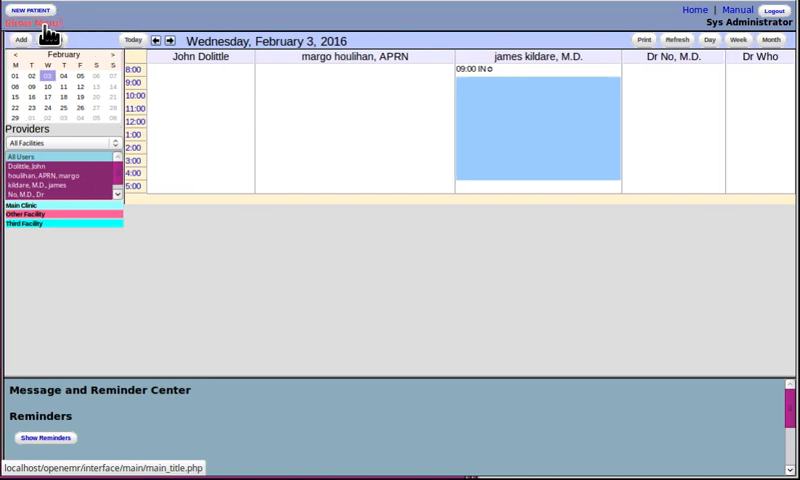
pyautogui.click(32, 22)
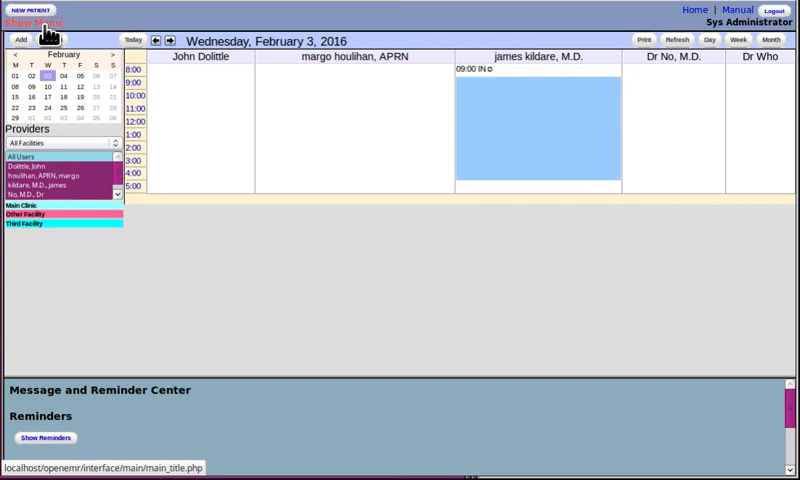
pyautogui.click(24, 24)
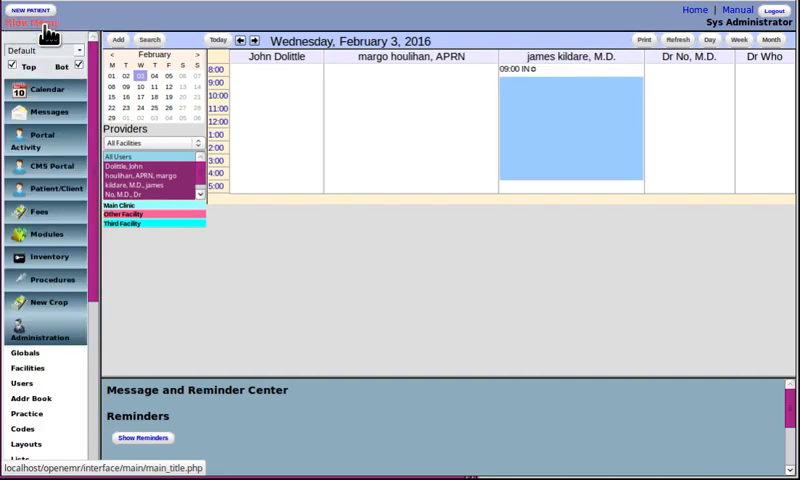
pyautogui.click(32, 24)
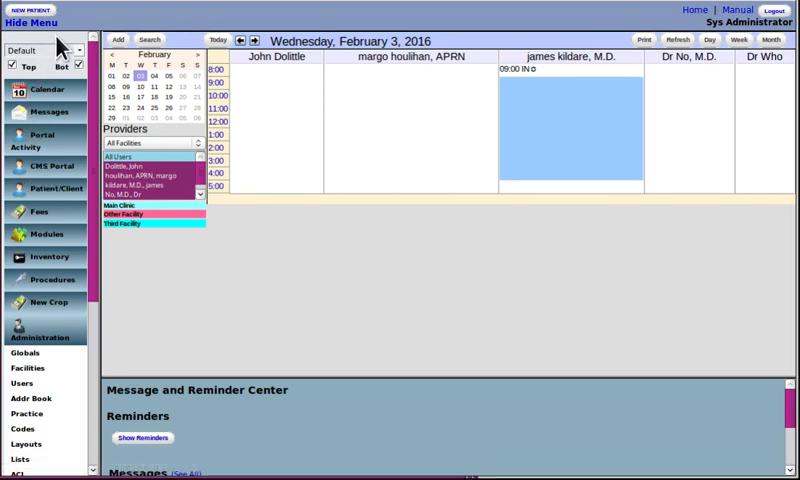
# Set the pane-target selector so menu pages open in the Bottom pane
pyautogui.click(44, 48)
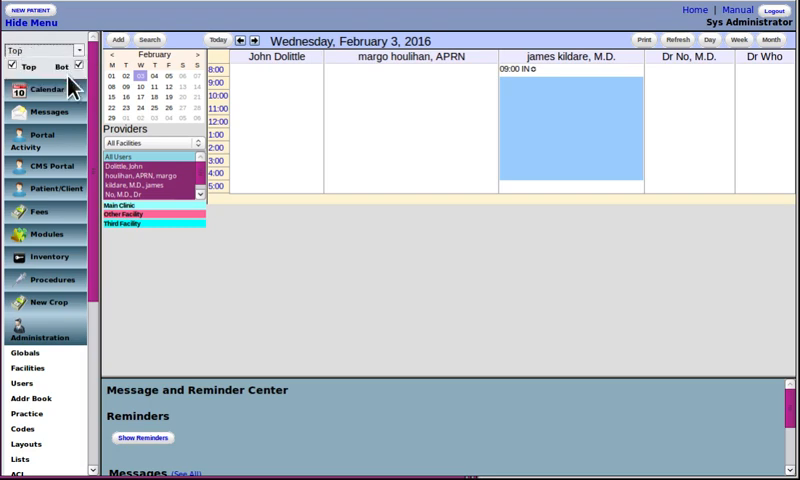
pyautogui.moveTo(444, 316)
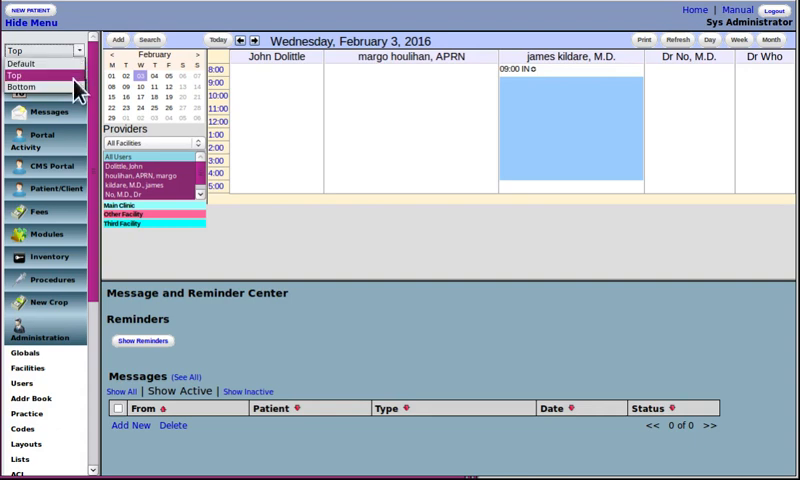
pyautogui.click(36, 86)
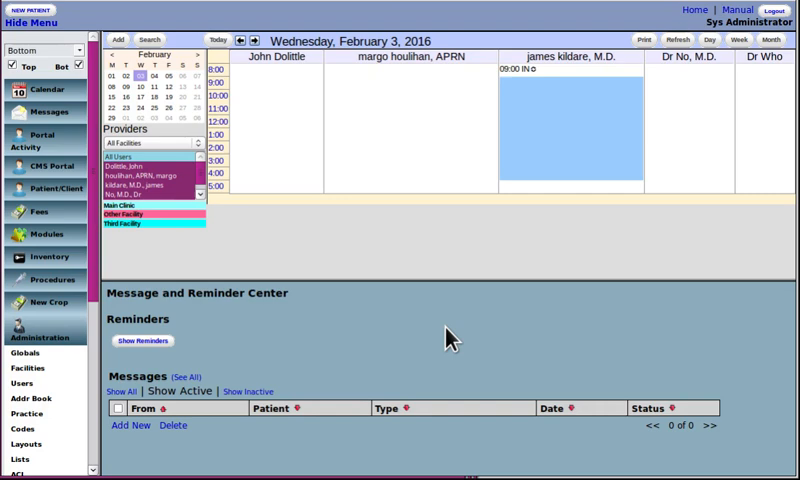
pyautogui.moveTo(96, 56)
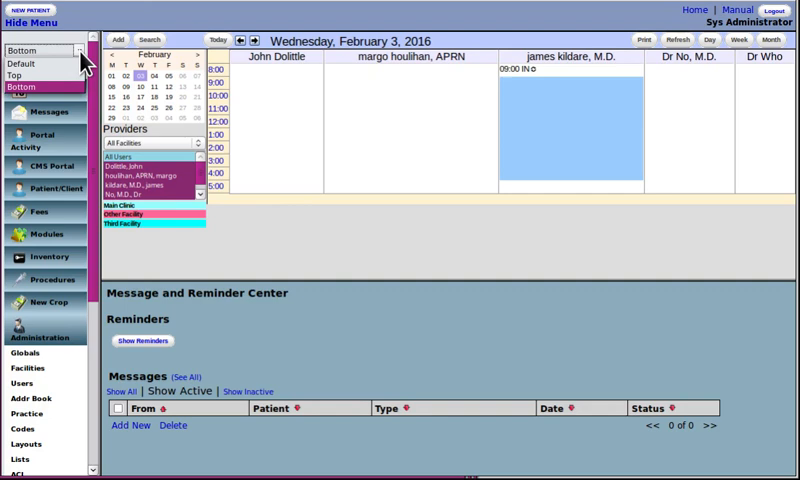
pyautogui.moveTo(78, 48)
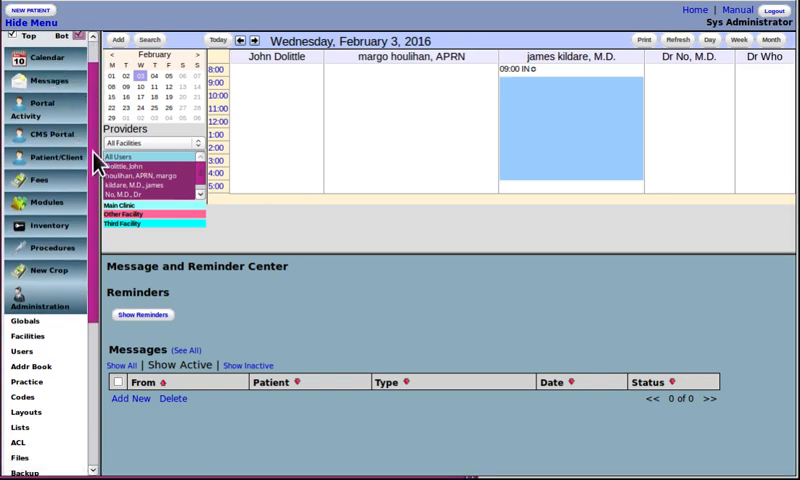
pyautogui.moveTo(92, 168)
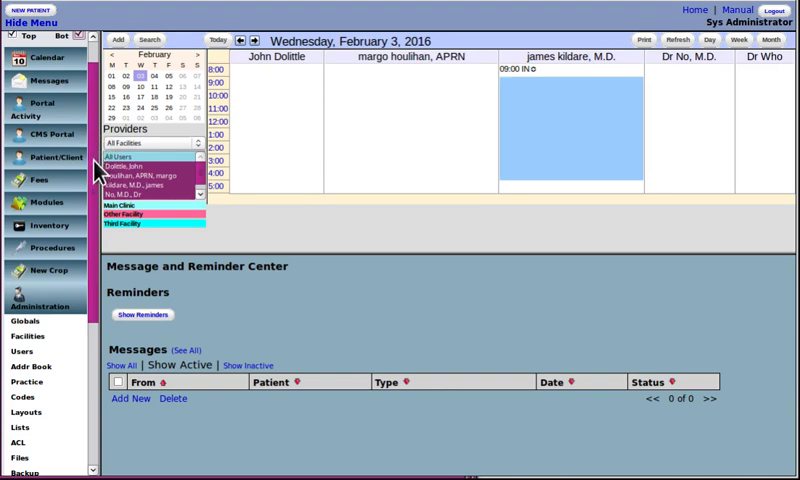
# Scroll the left menu to Administration and open its Other entries
pyautogui.scroll(-3)
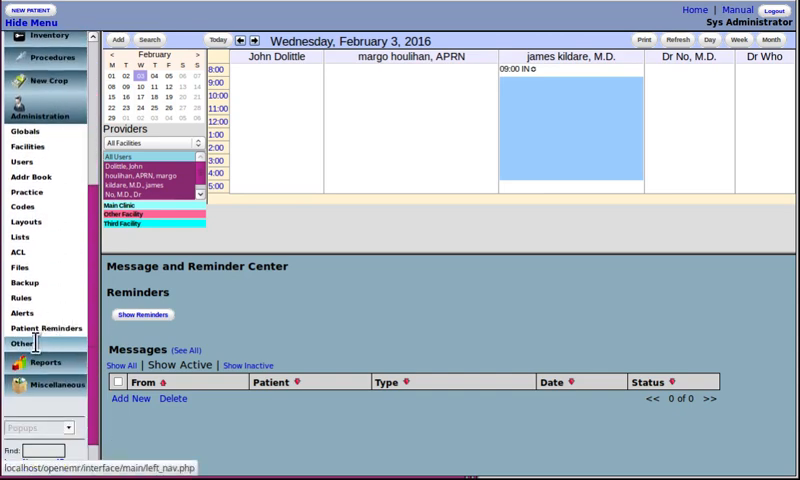
pyautogui.click(22, 340)
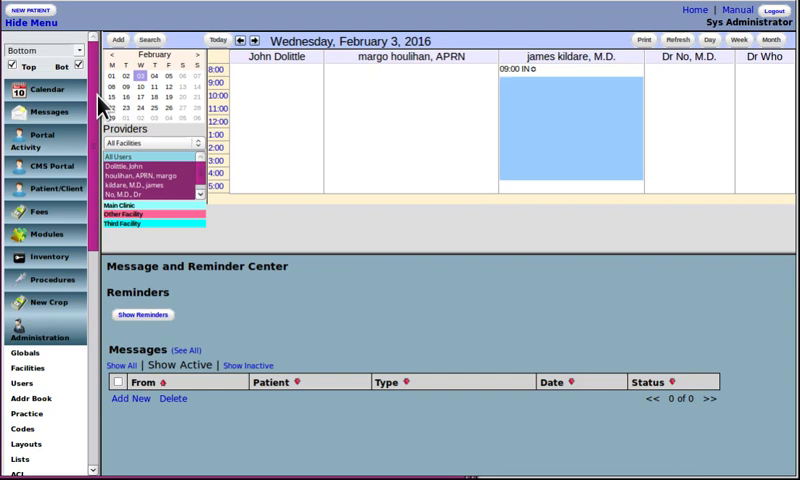
pyautogui.moveTo(102, 104)
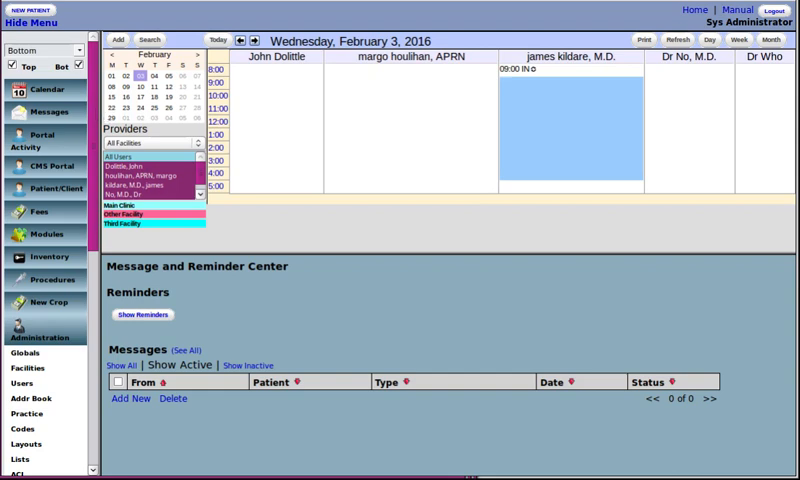